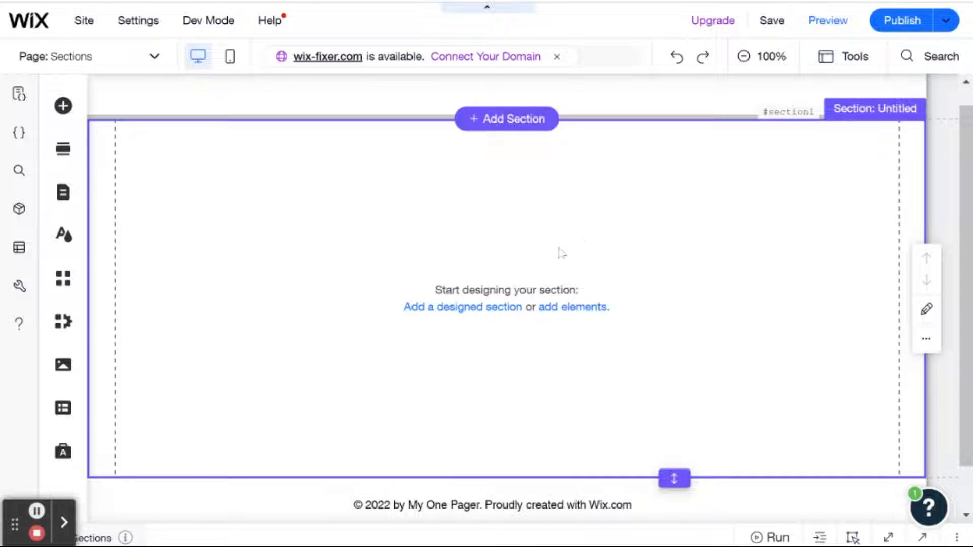
Reach the bottom of the empty section and bring up the Add Section design gallery.
scroll(down, 3)
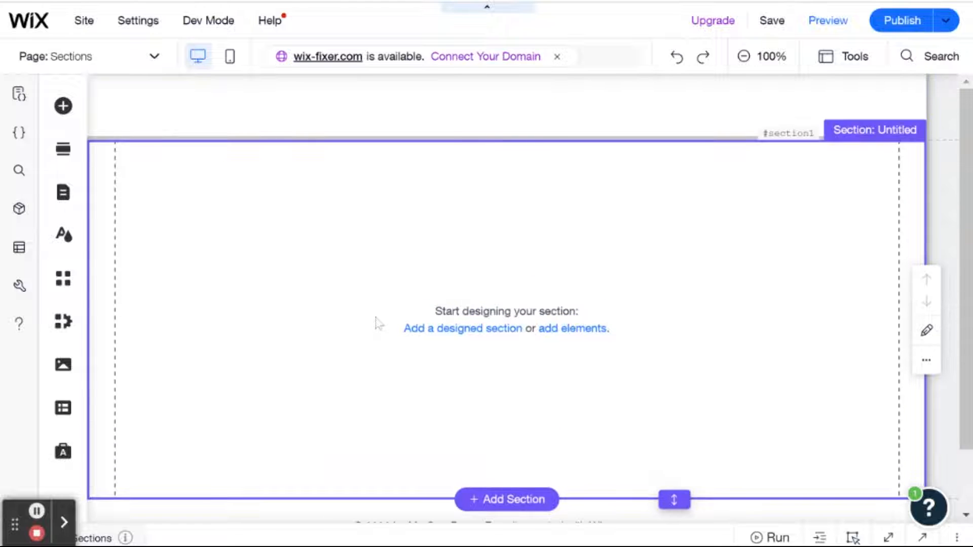
scroll(down, 3)
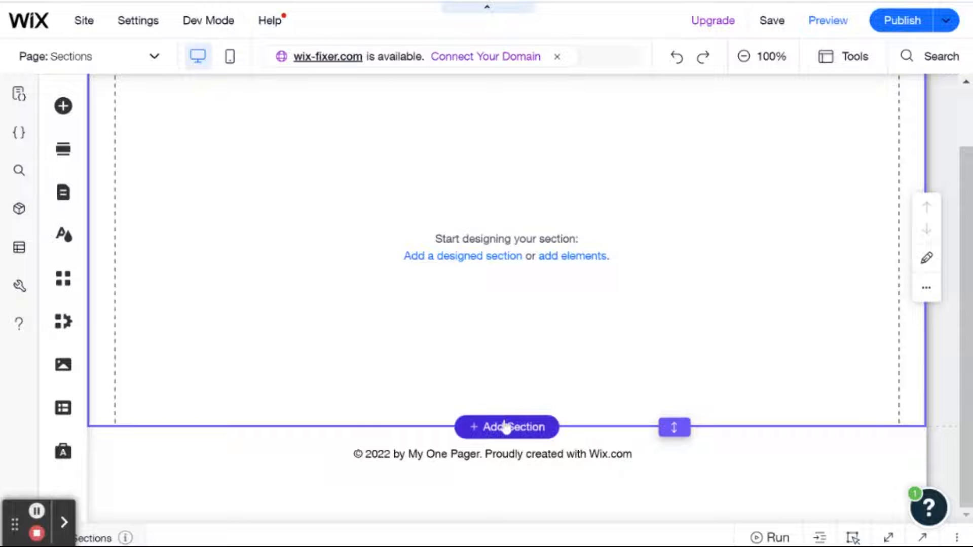
click(506, 426)
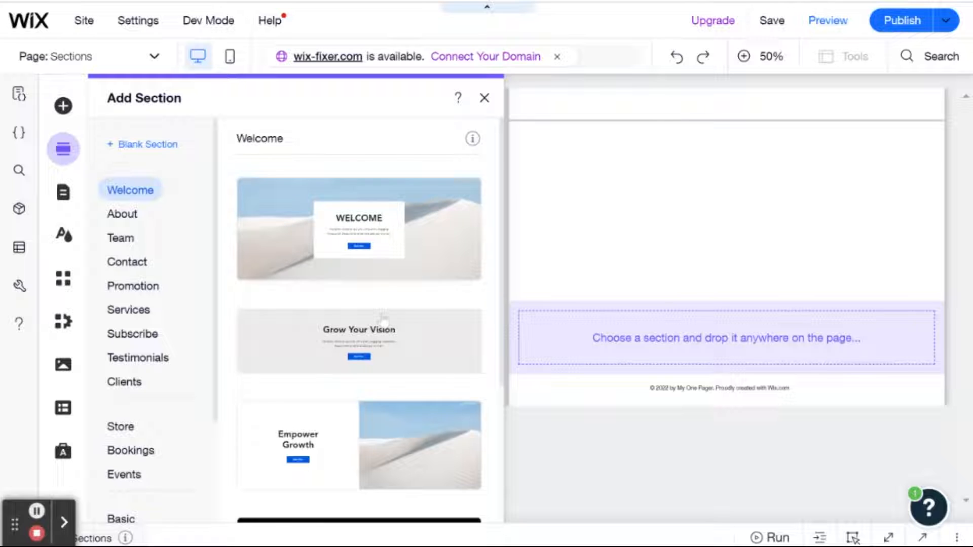
Browse the About and Team categories, then add the first Welcome design with WELCOME heading and Start Now button.
scroll(down, 3)
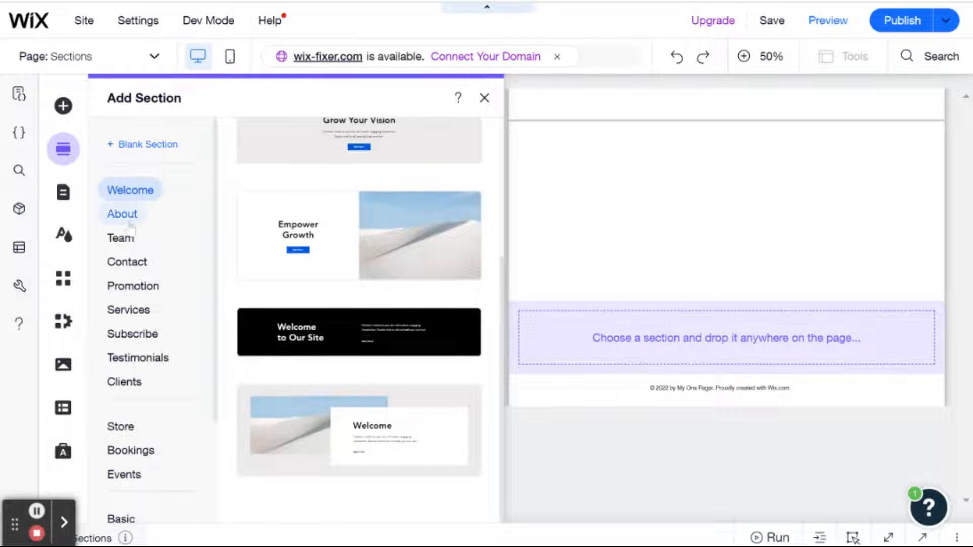
click(122, 214)
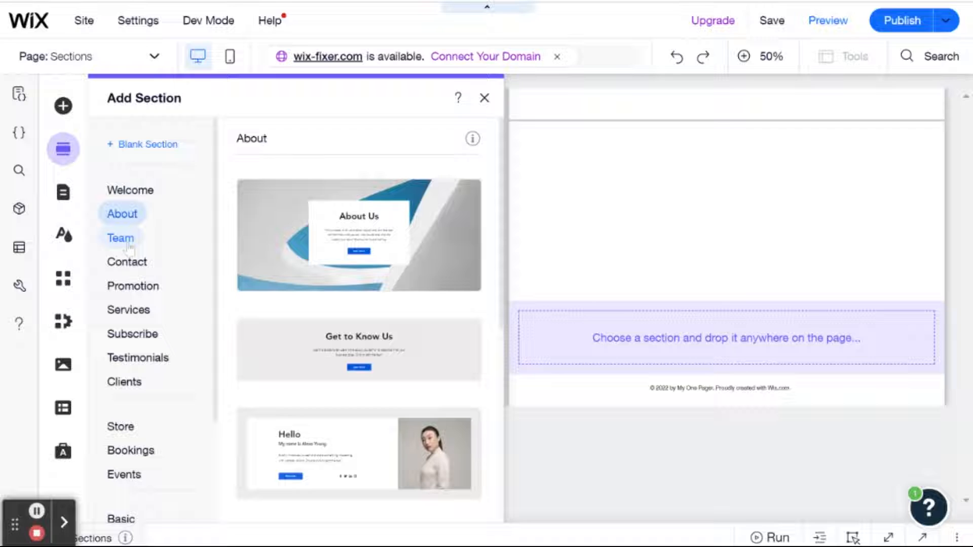
click(120, 238)
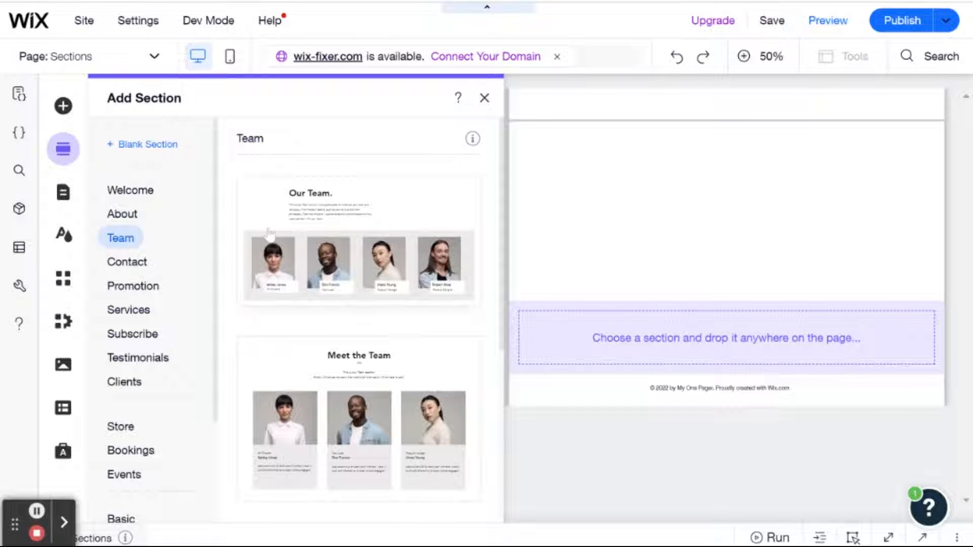
click(129, 191)
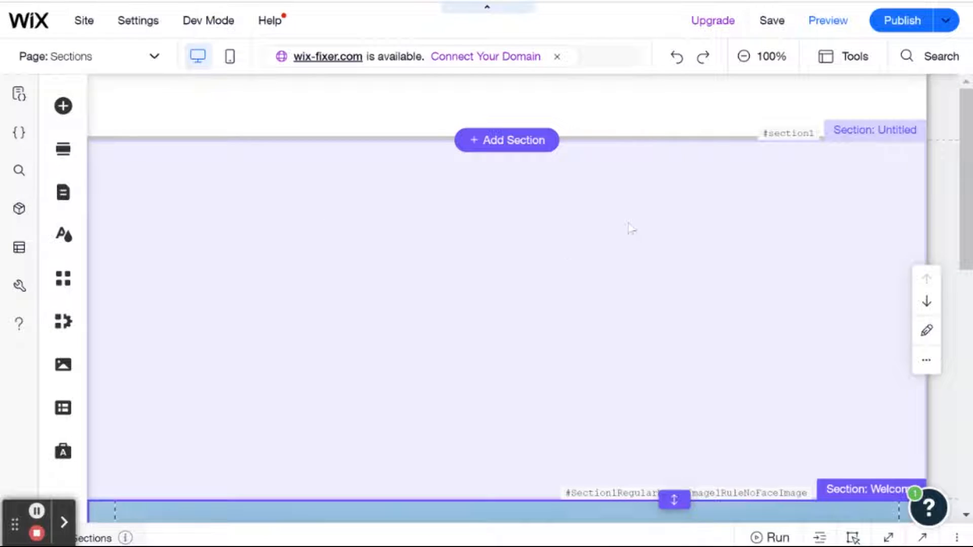
scroll(down, 3)
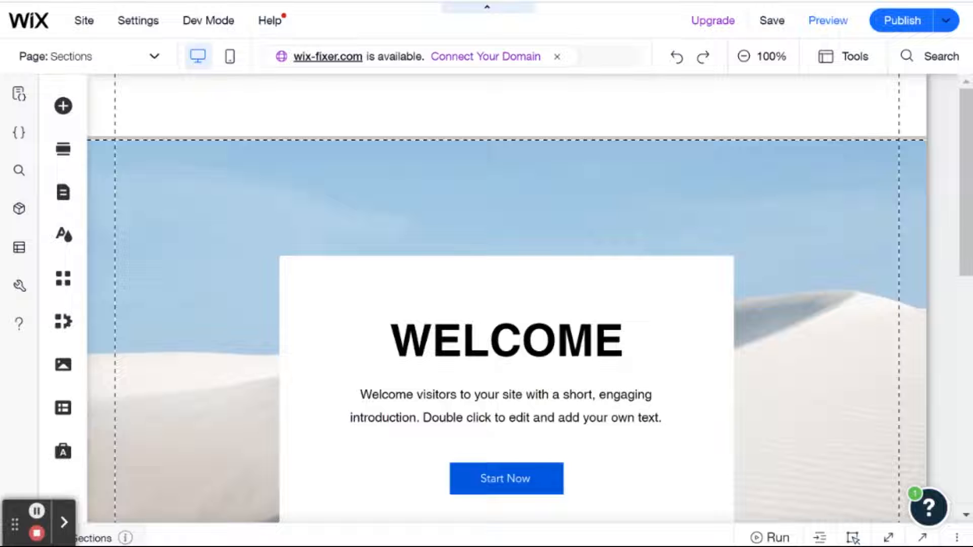
mouse_move(675, 238)
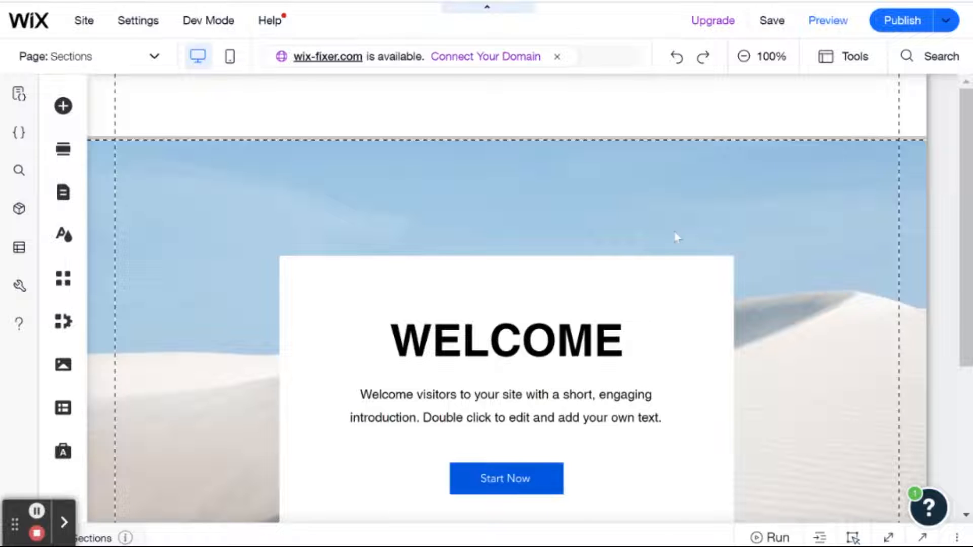
scroll(down, 3)
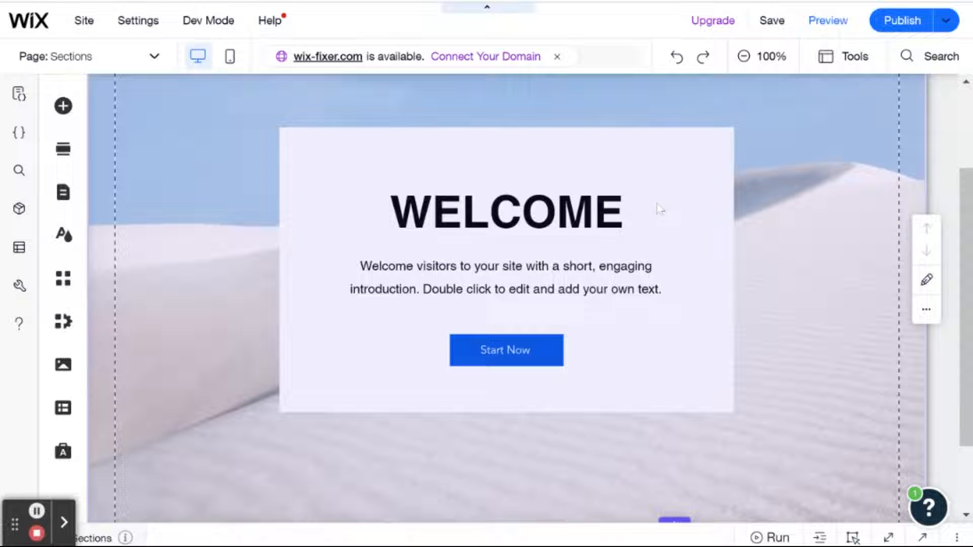
scroll(down, 3)
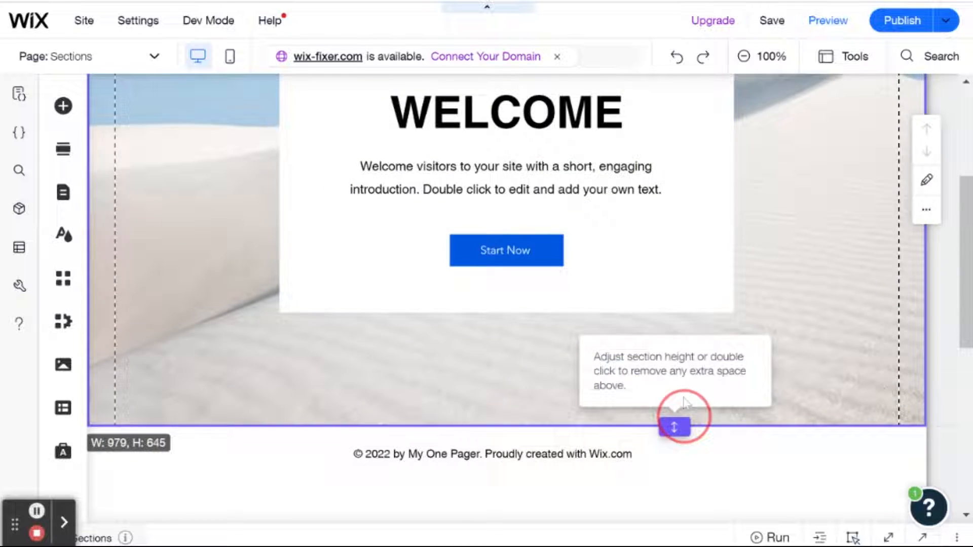
drag(671, 428, 672, 428)
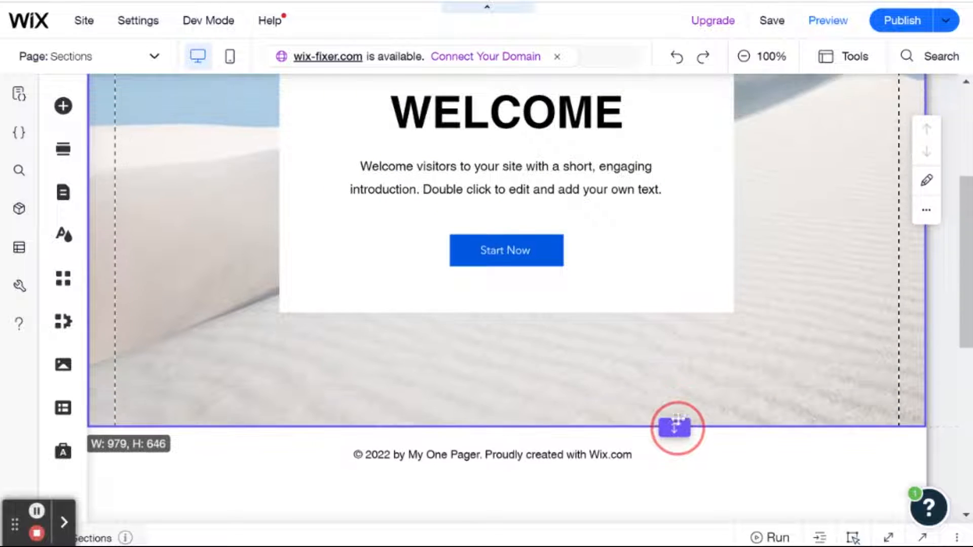
drag(673, 427, 673, 491)
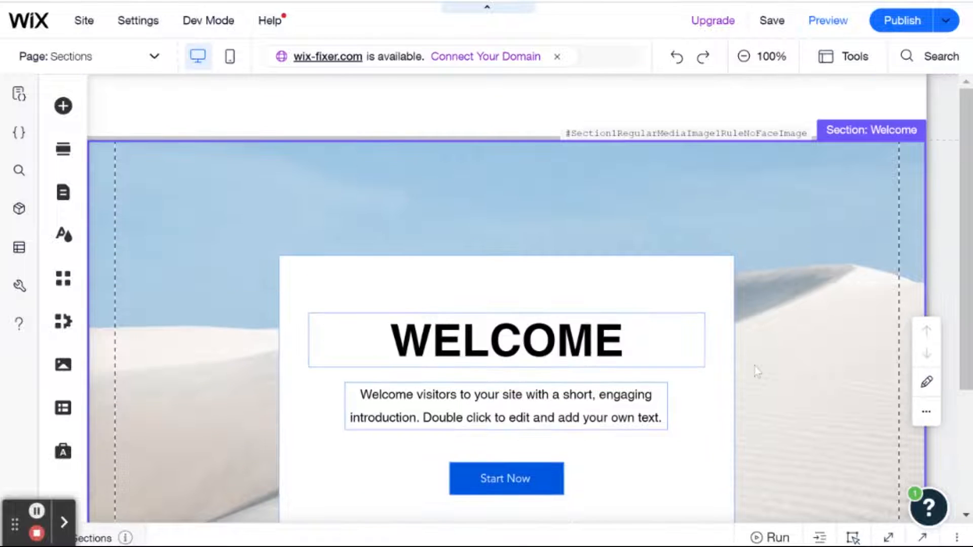
Add the Grow Your Vision section design below Welcome and name it Intro.
scroll(down, 3)
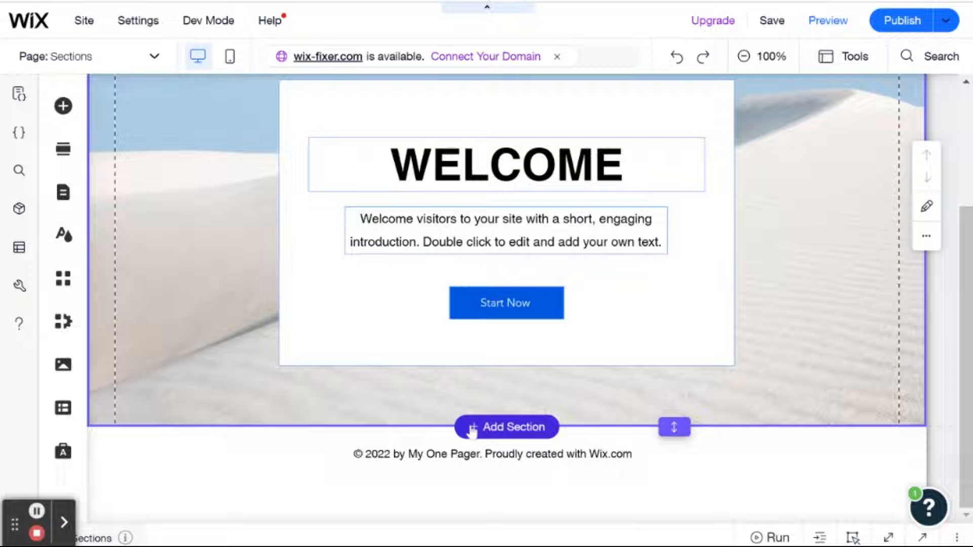
click(506, 427)
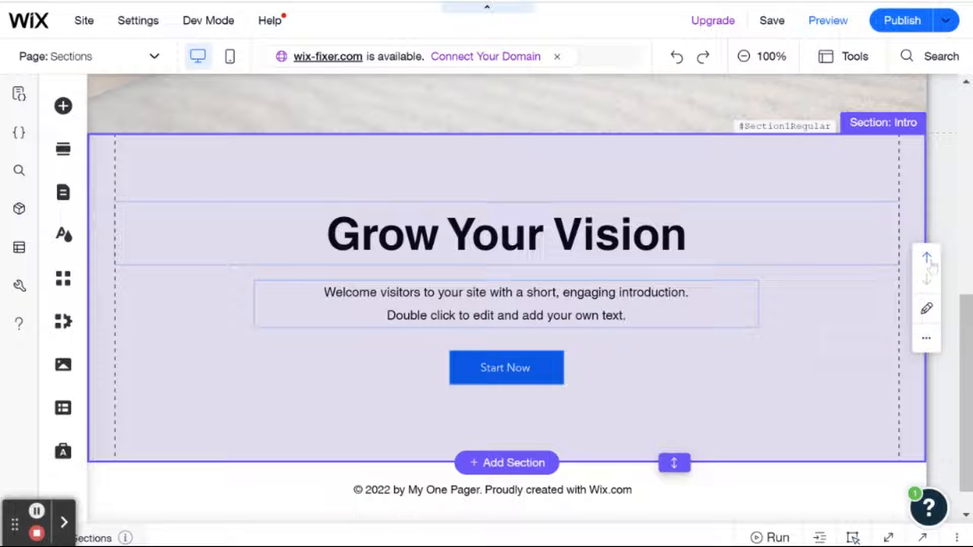
scroll(down, 3)
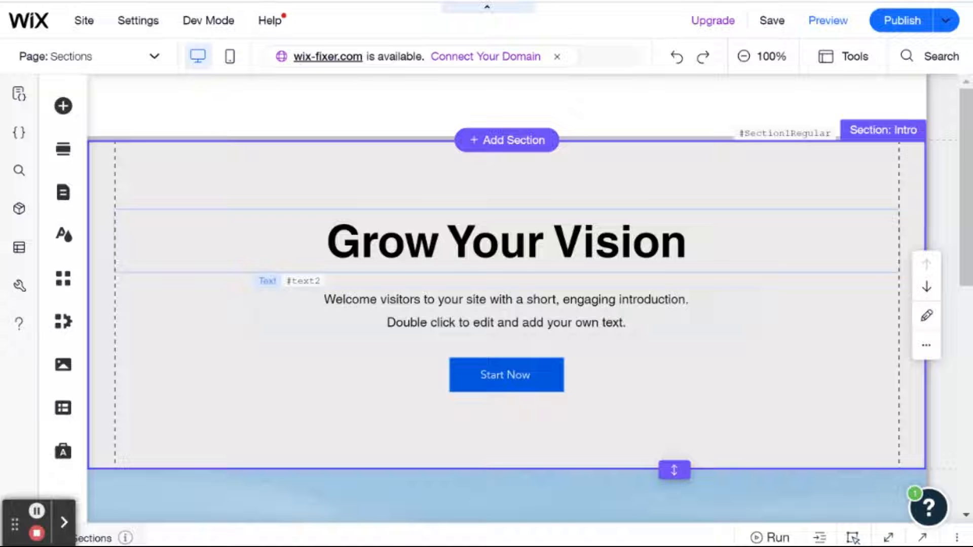
click(505, 311)
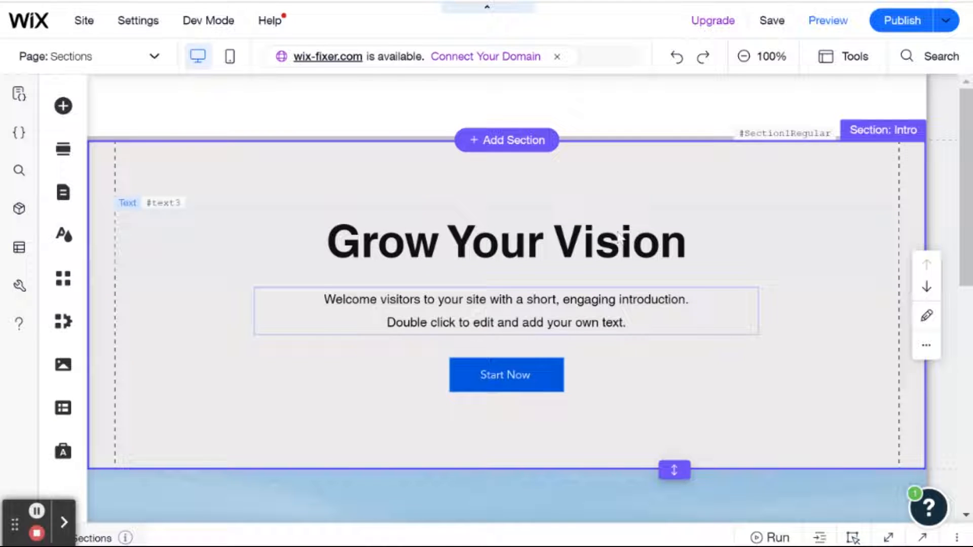
Move the Intro section up so it sits above the Welcome section.
scroll(down, 3)
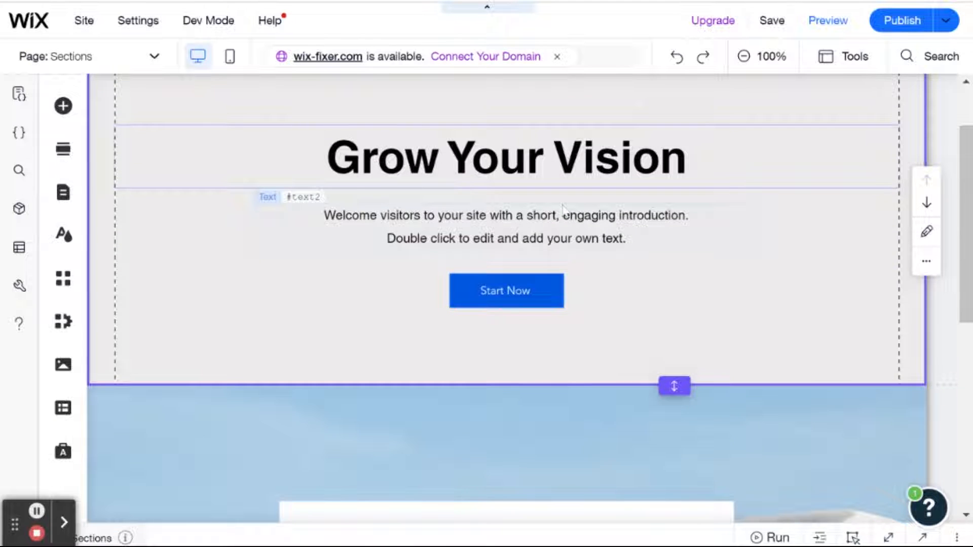
scroll(down, 3)
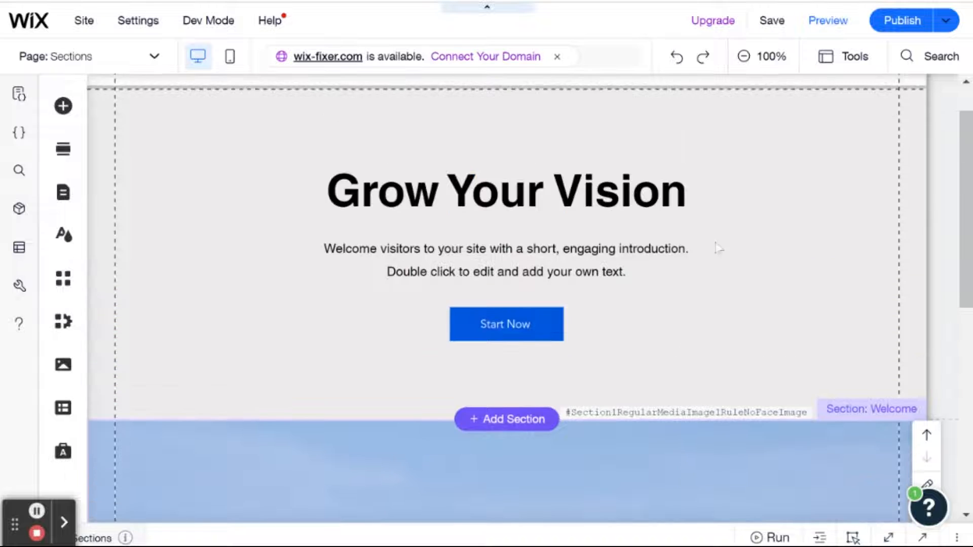
scroll(down, 3)
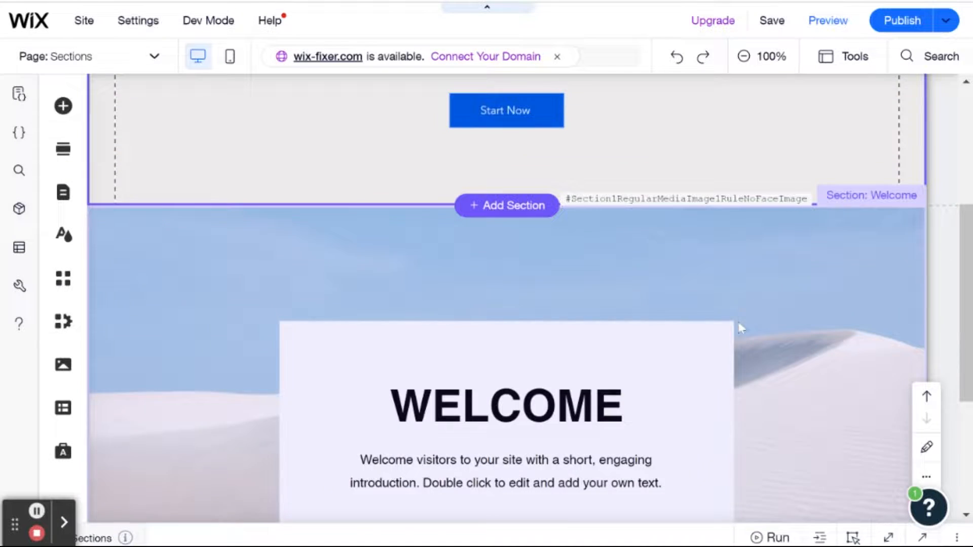
scroll(down, 3)
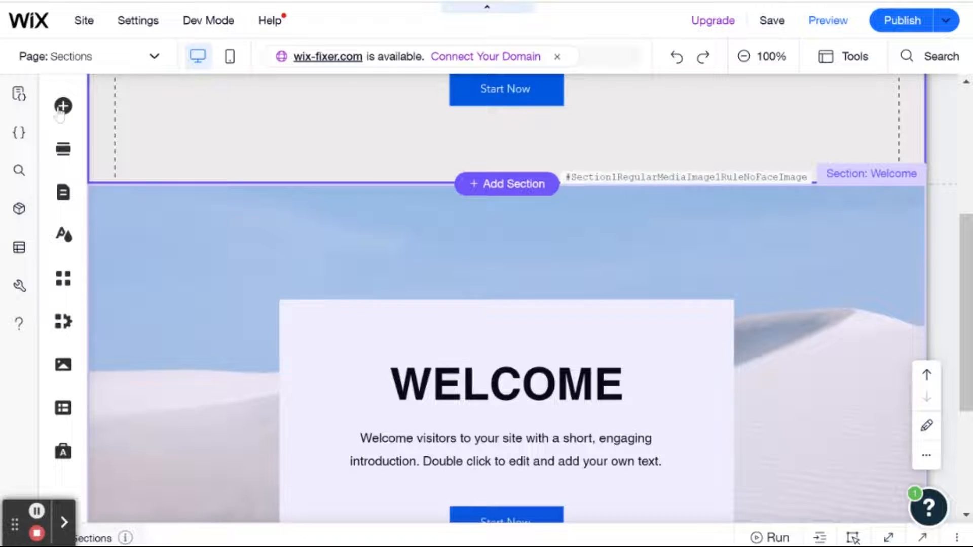
Drop a white Classic strip into the Intro section and shorten it into a band over the heading.
click(63, 106)
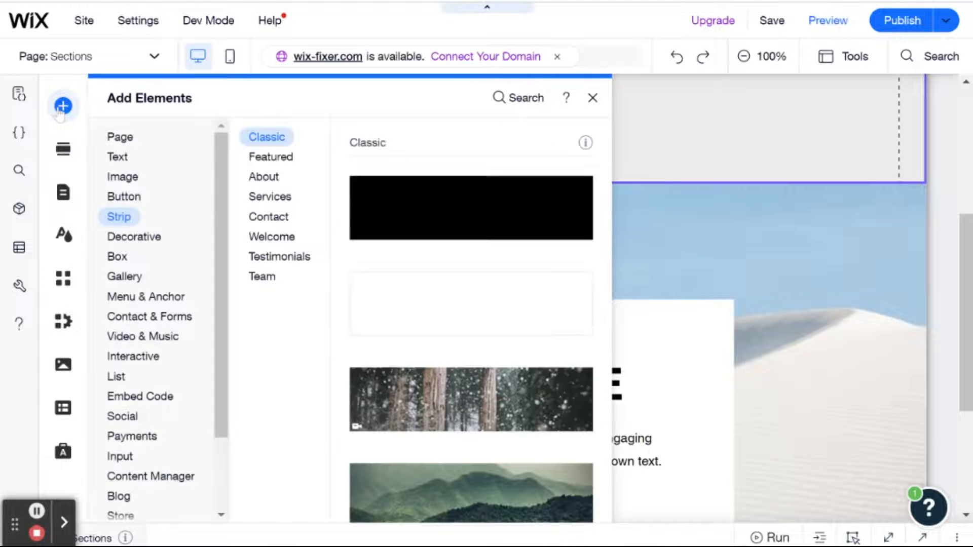
mouse_move(400, 306)
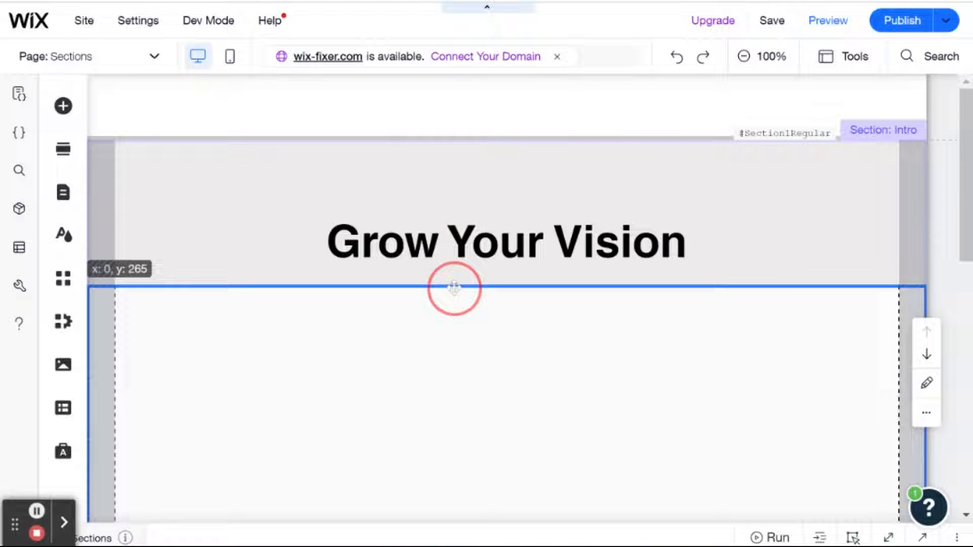
click(454, 290)
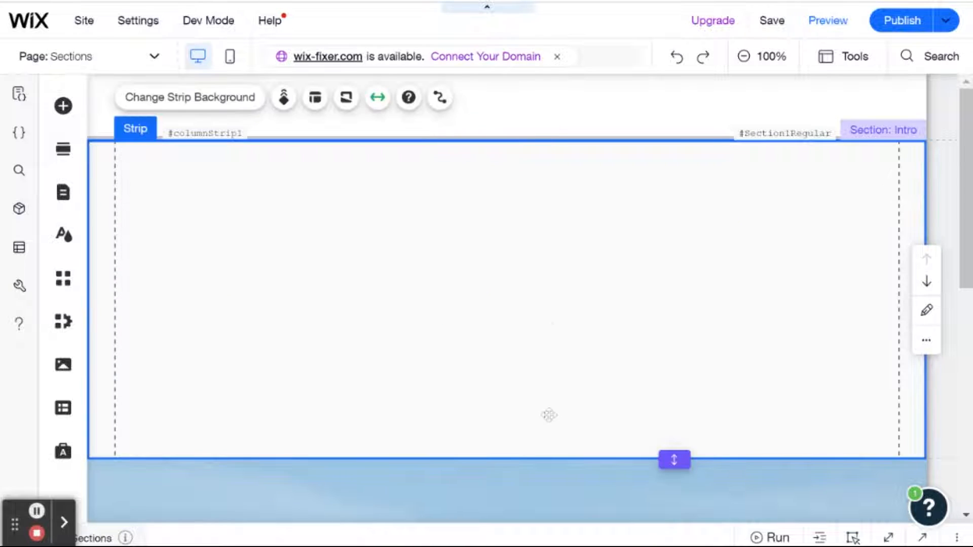
drag(673, 459, 674, 401)
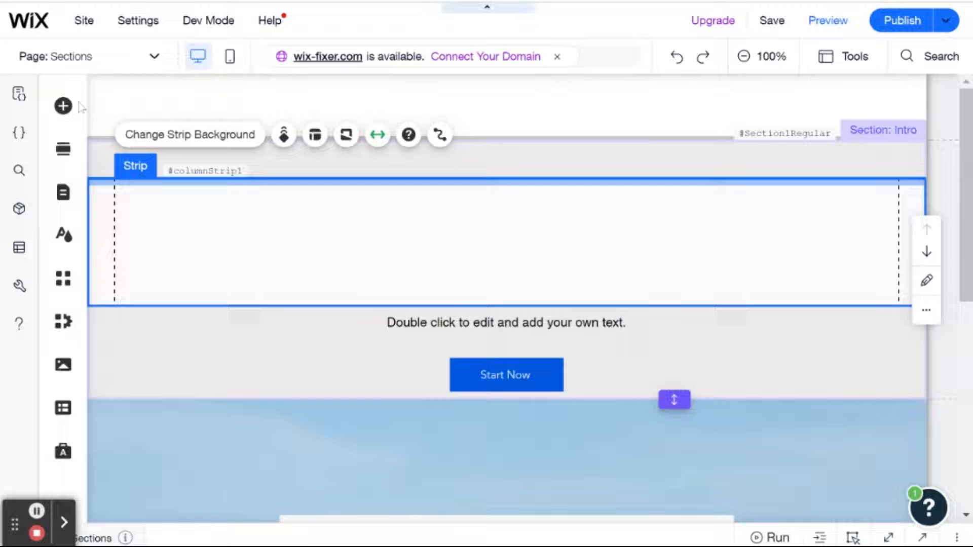
Add a black Classic strip to the Intro section and position it below the white band over the body text.
click(63, 105)
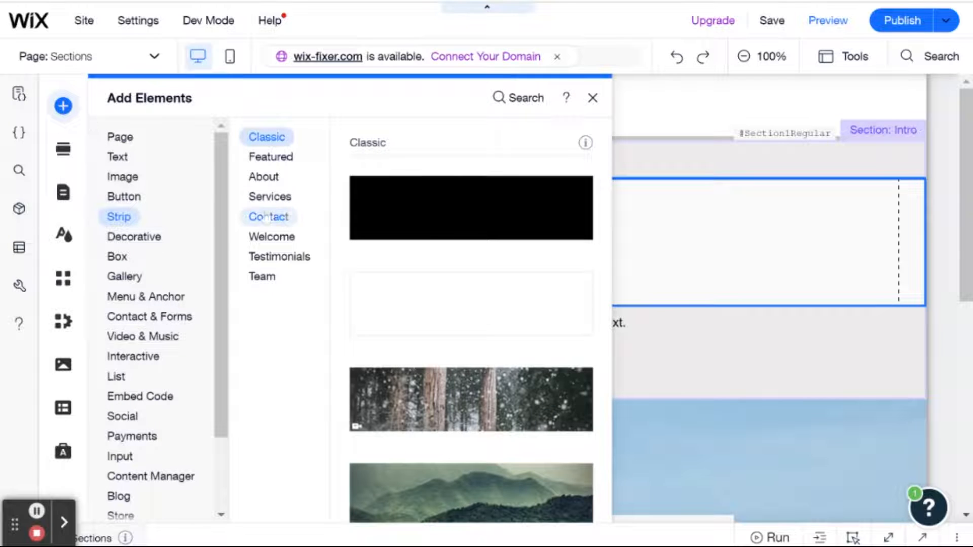
click(269, 197)
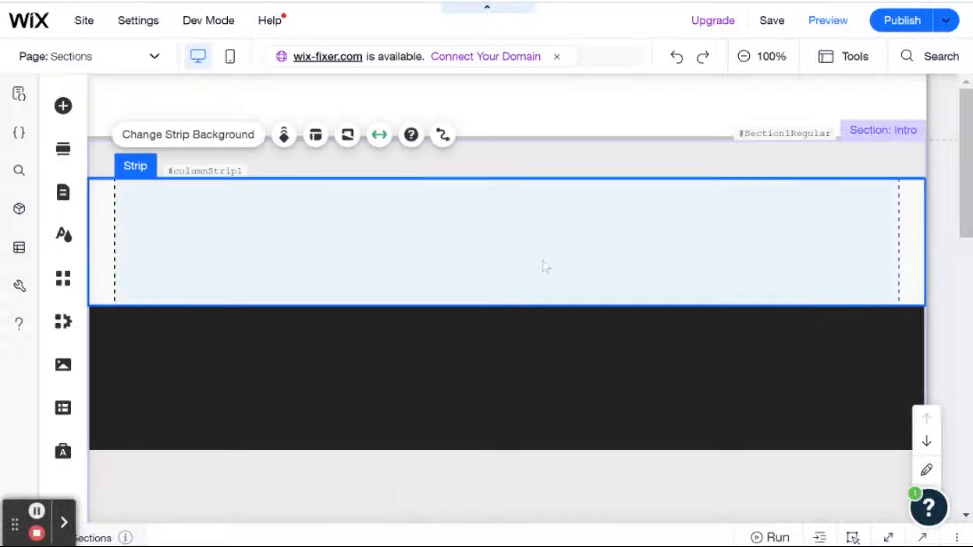
drag(543, 267, 543, 311)
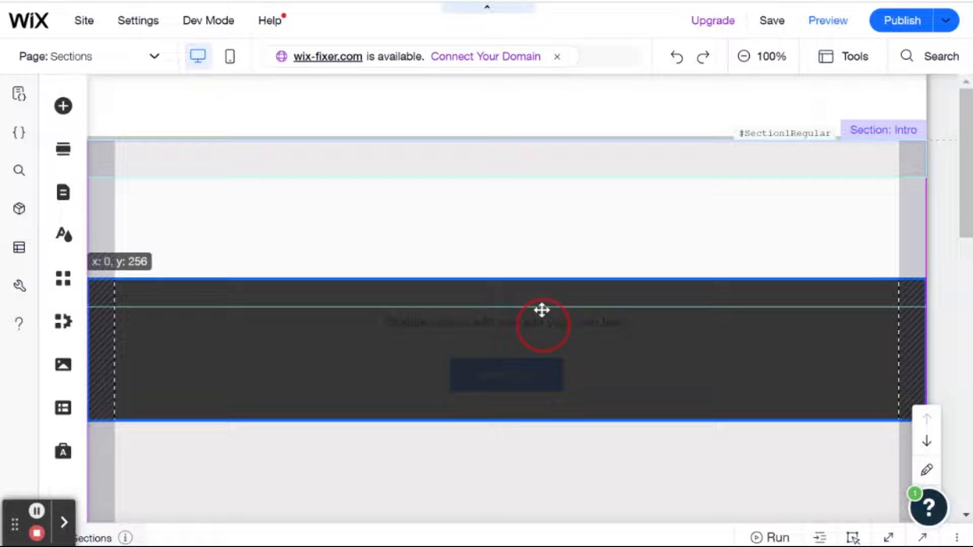
click(541, 323)
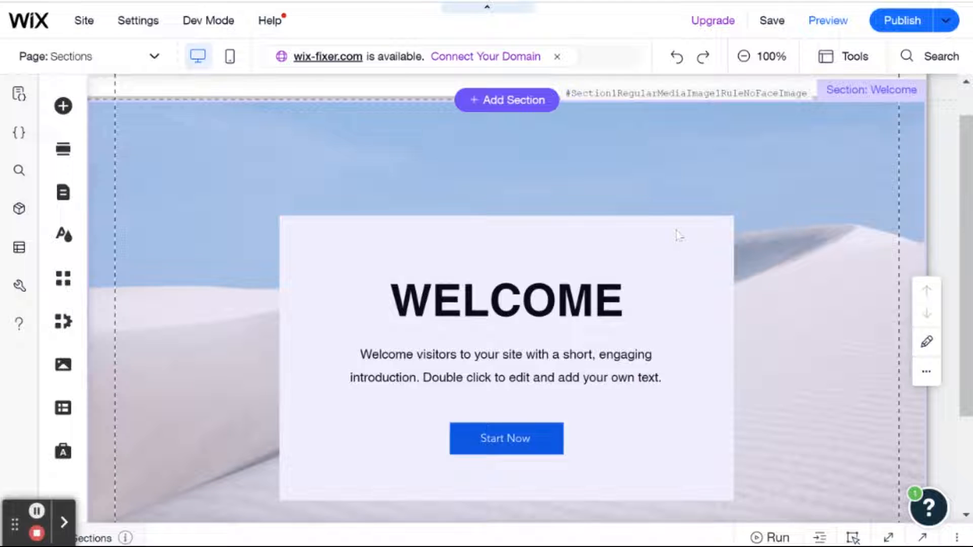
scroll(down, 3)
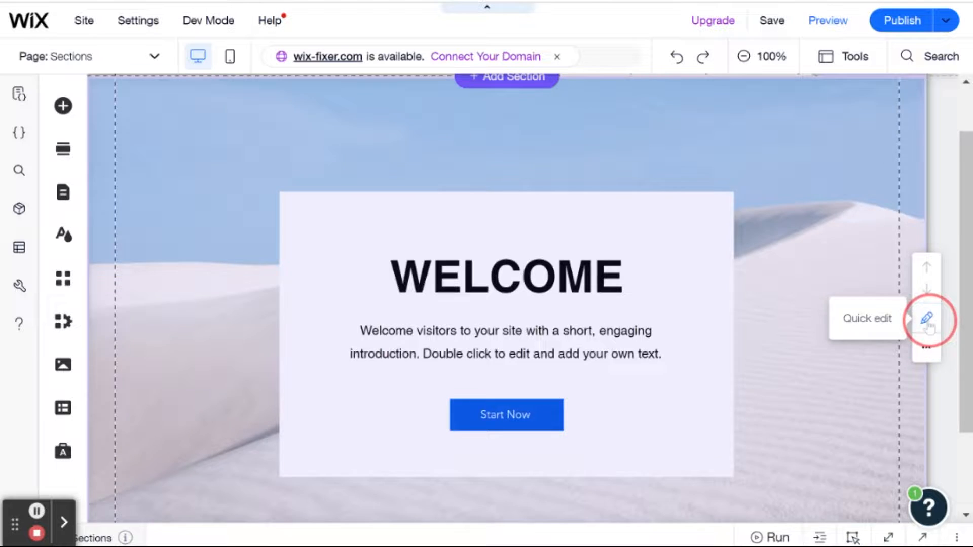
Through Quick Edit, replace the Welcome section title WELCOME with 'Your HERE'.
click(926, 317)
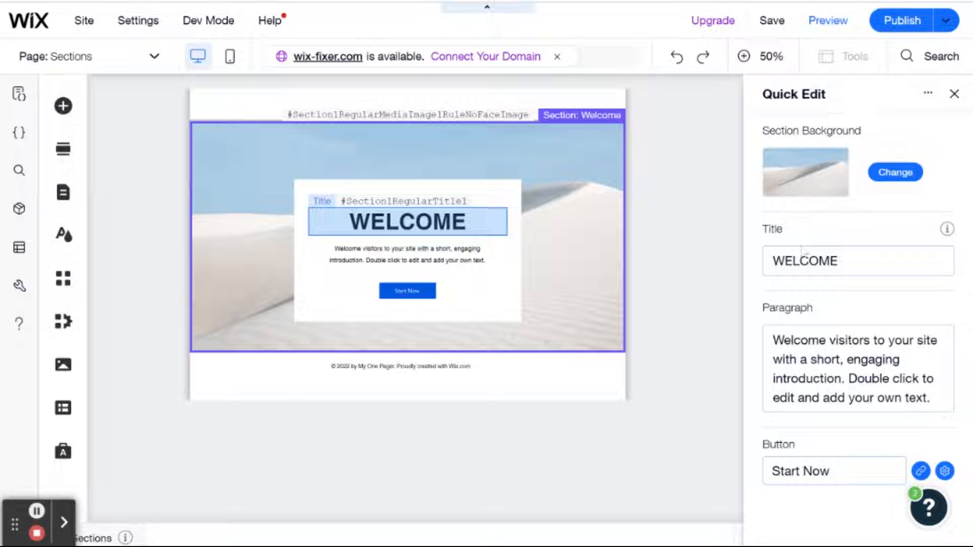
click(407, 257)
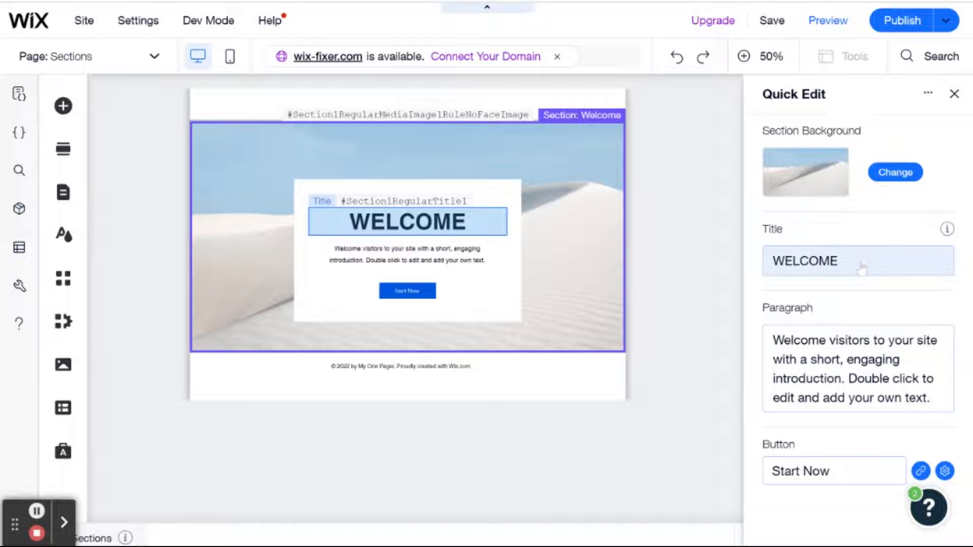
click(859, 261)
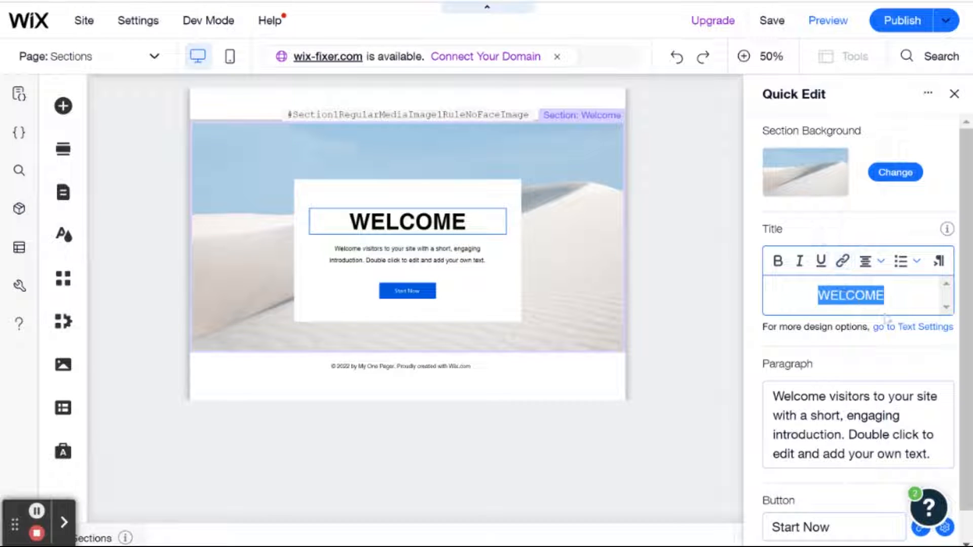
text(Your H)
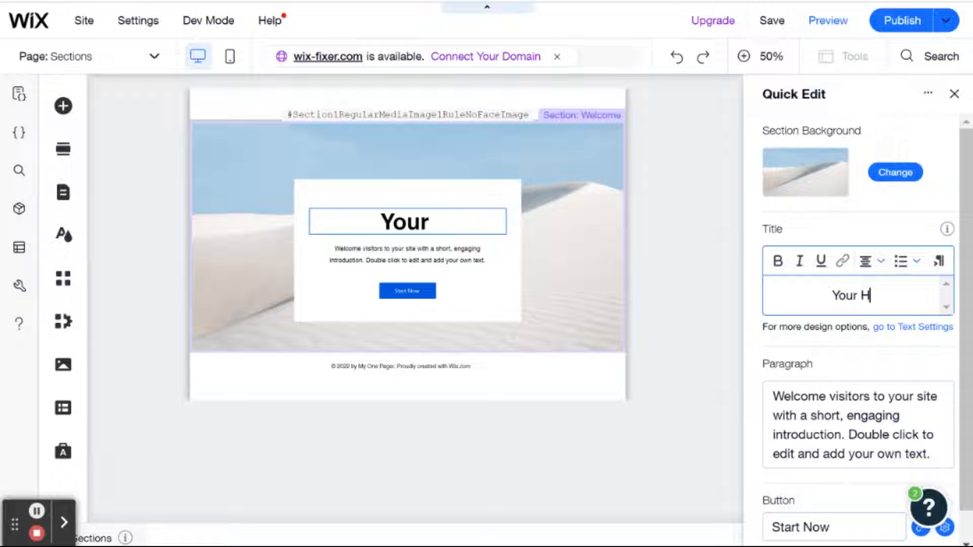
text(ERE)
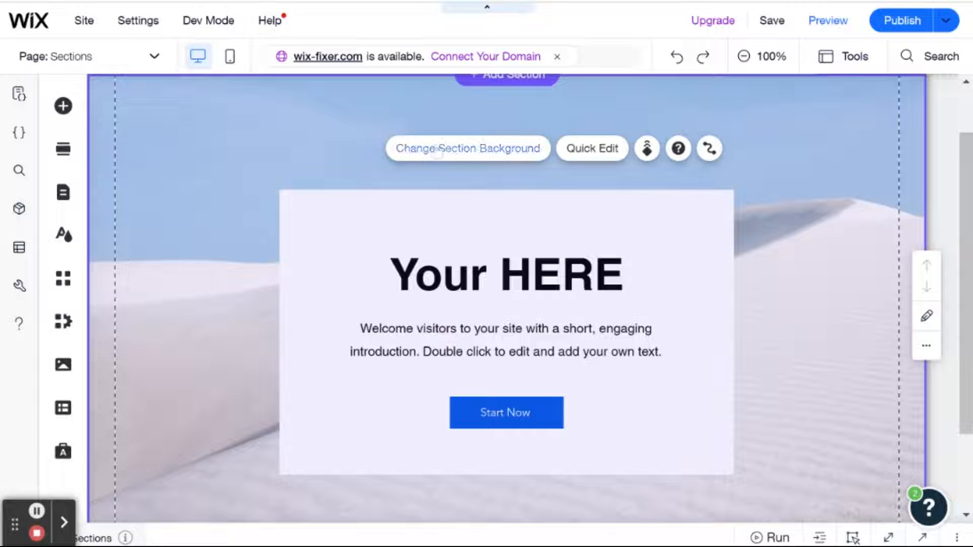
click(467, 148)
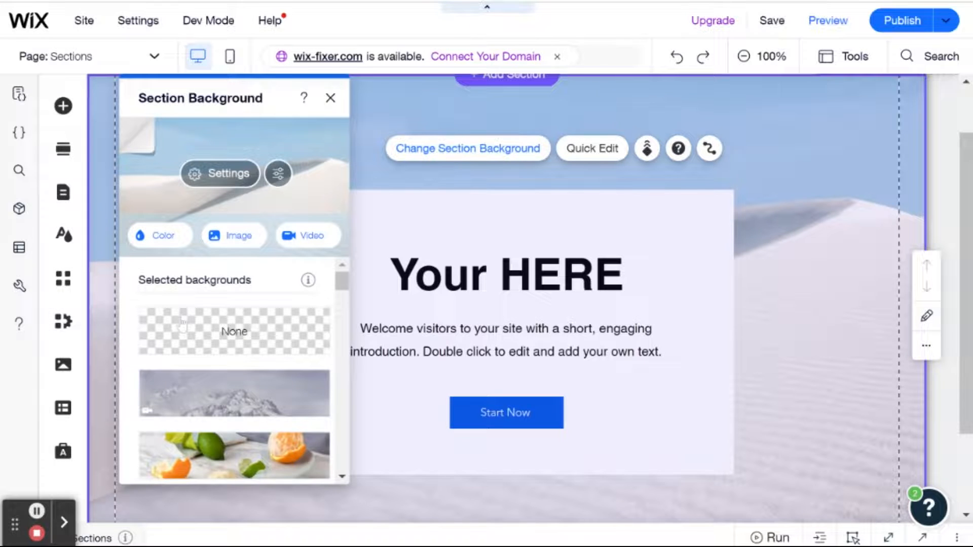
scroll(down, 3)
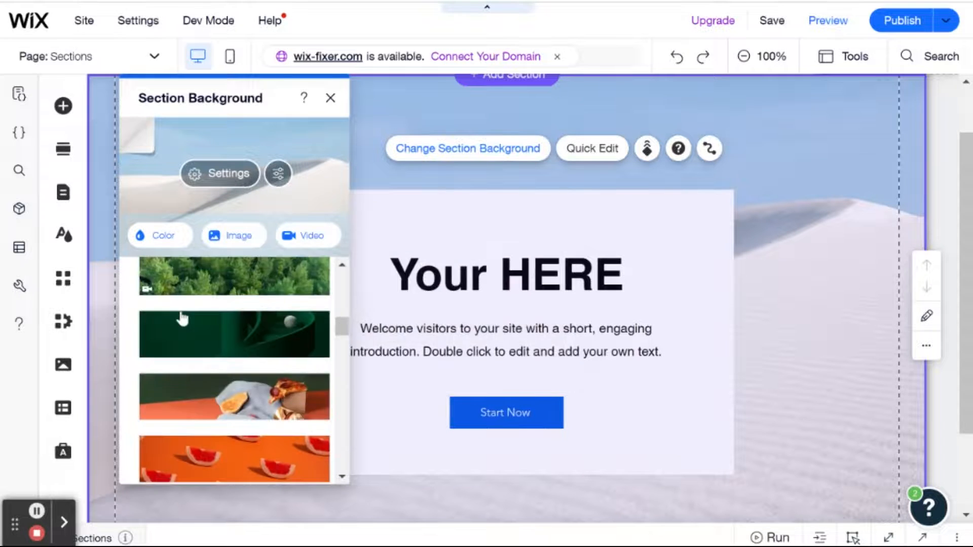
scroll(down, 3)
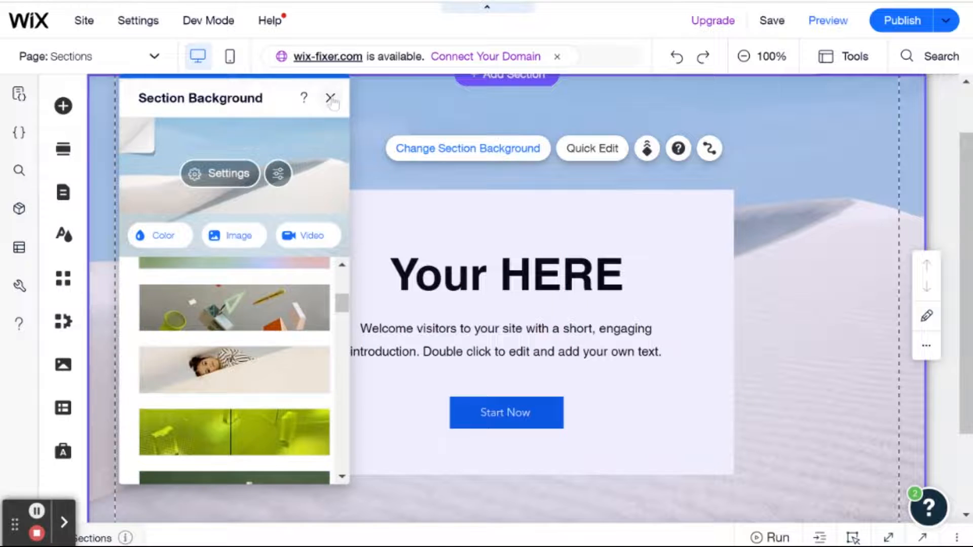
click(332, 97)
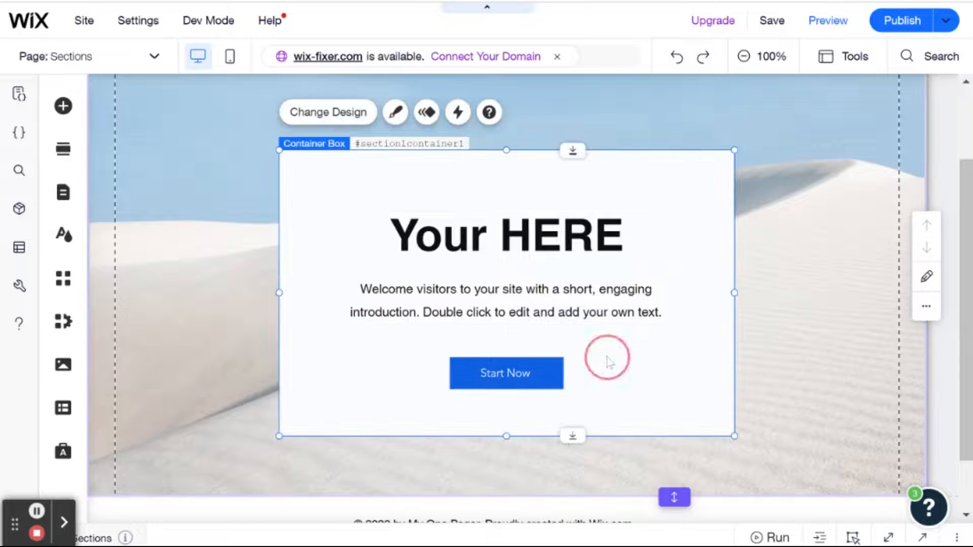
click(505, 373)
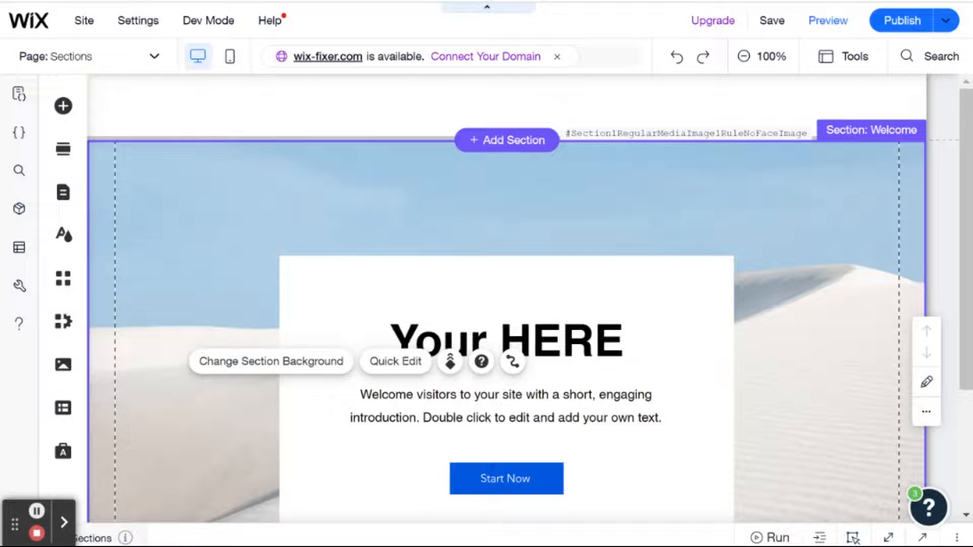
mouse_move(624, 196)
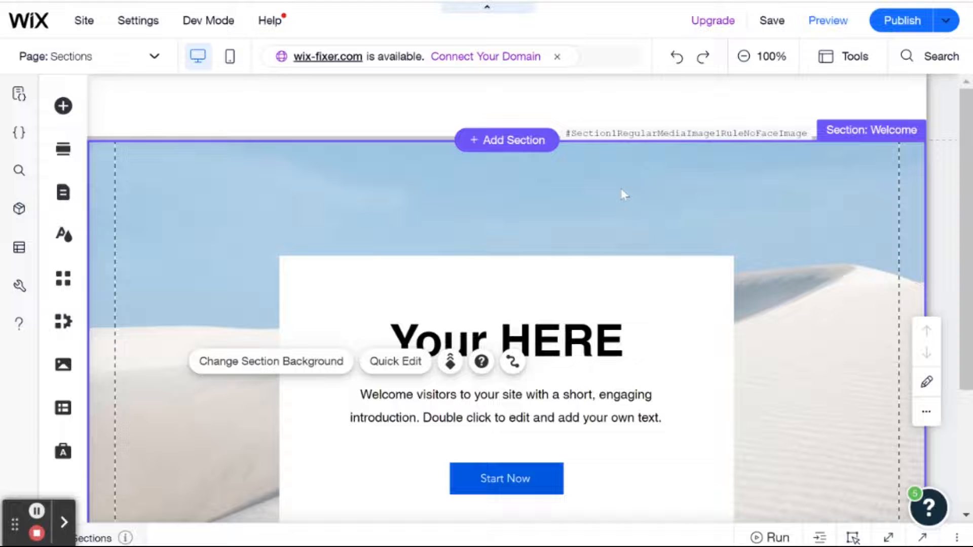
mouse_move(630, 150)
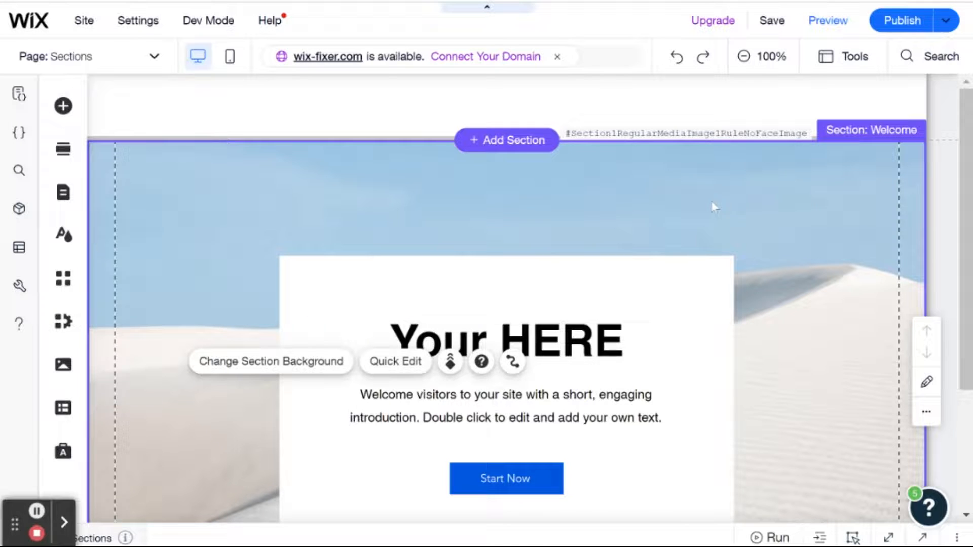
scroll(down, 3)
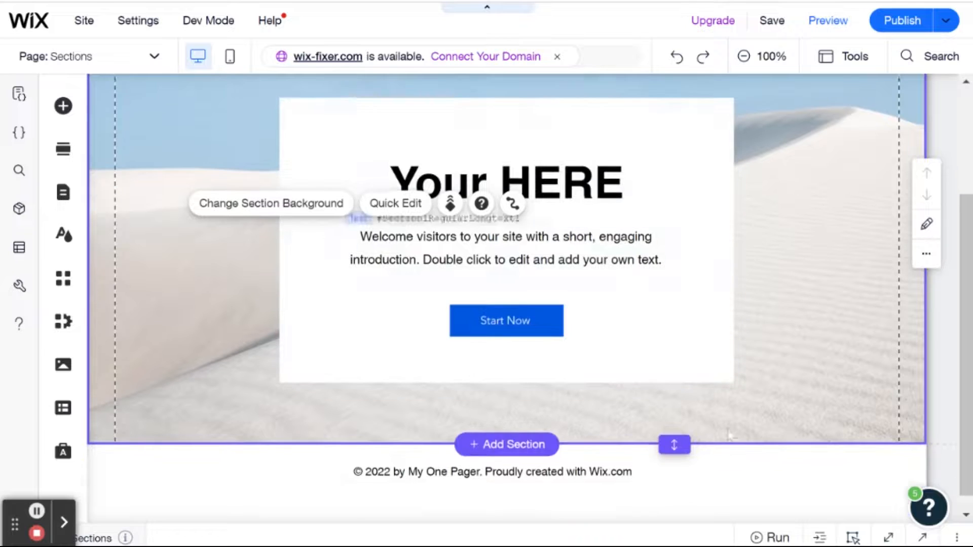
click(507, 445)
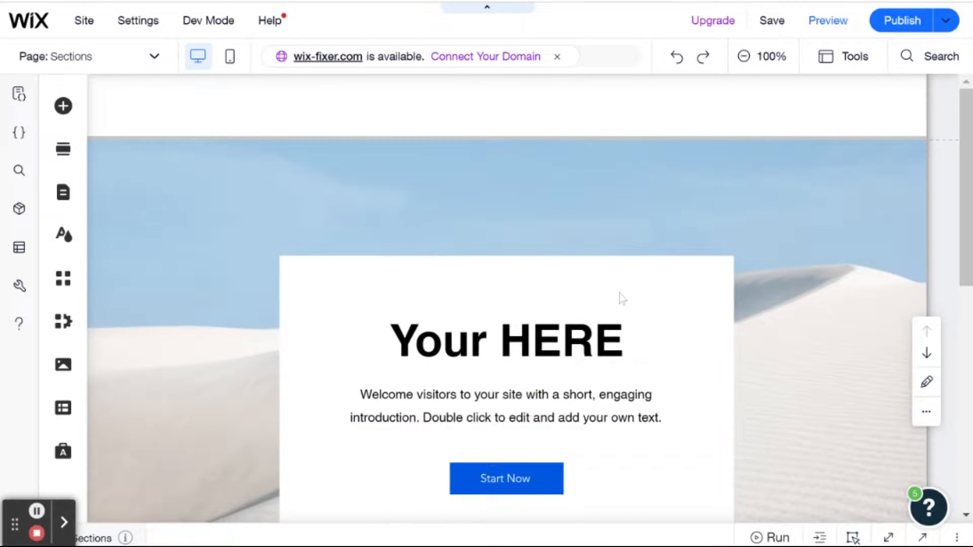
scroll(down, 3)
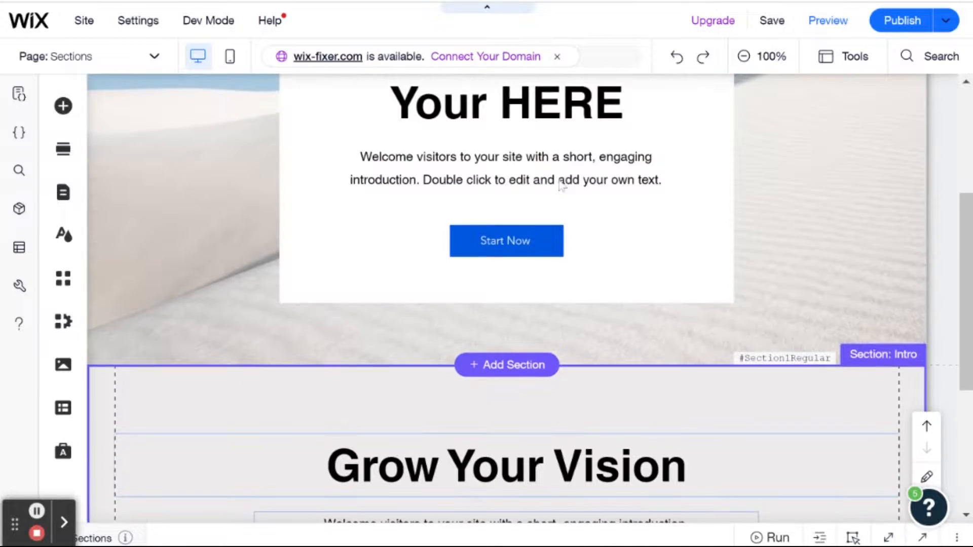
click(506, 243)
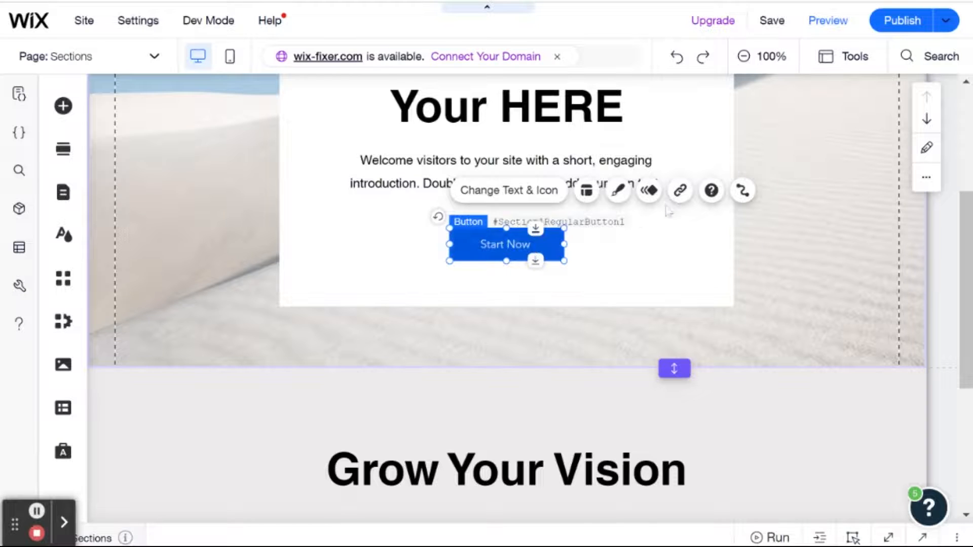
Link the Start Now button to Section: Intro on this page and confirm with Done.
click(679, 191)
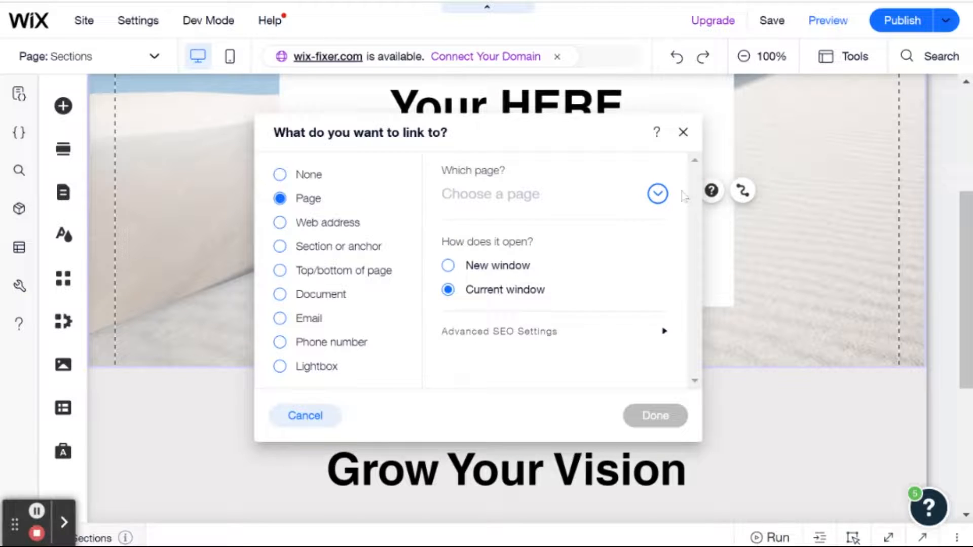
click(280, 246)
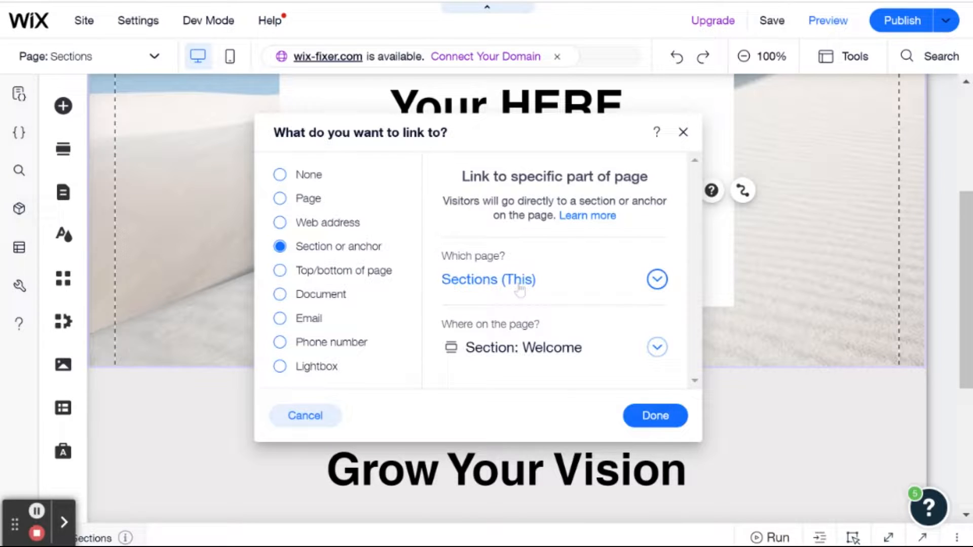
mouse_move(547, 323)
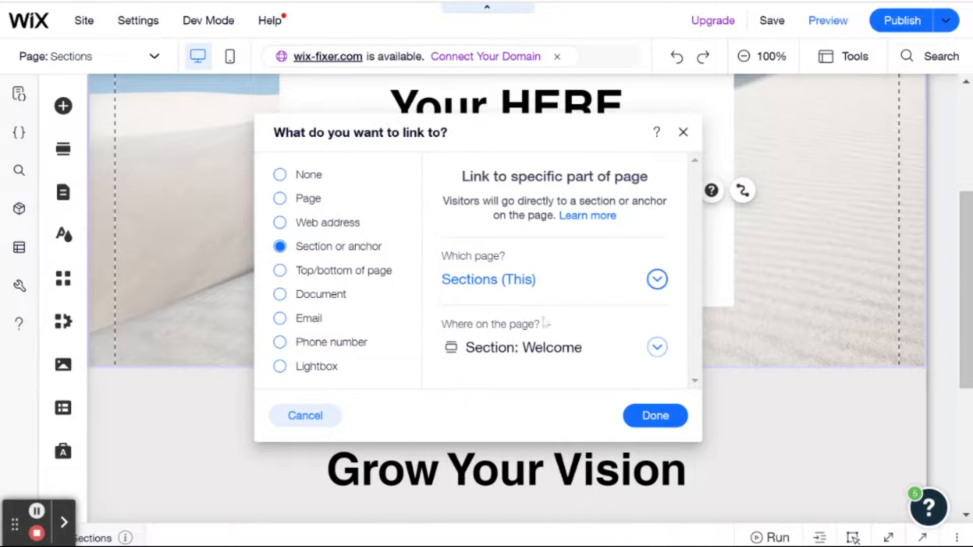
click(656, 346)
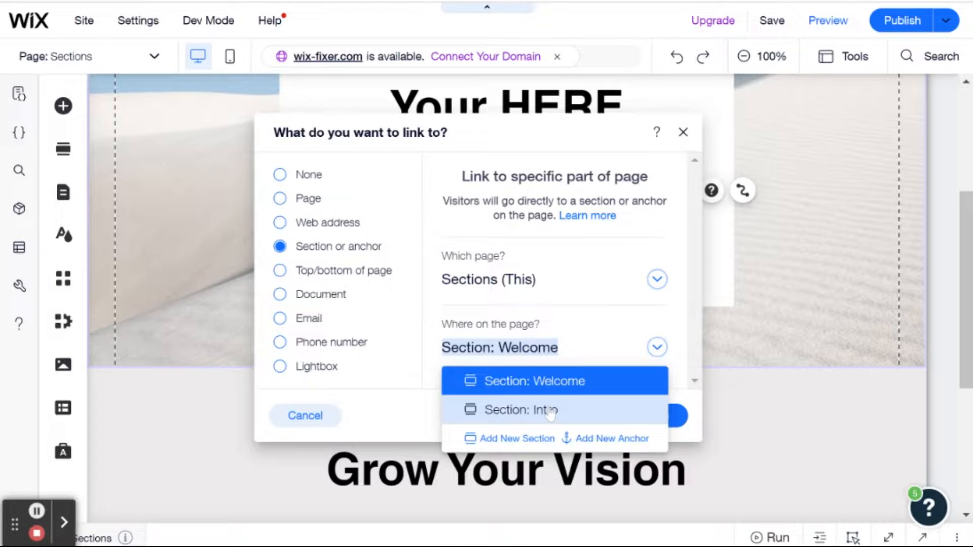
click(539, 410)
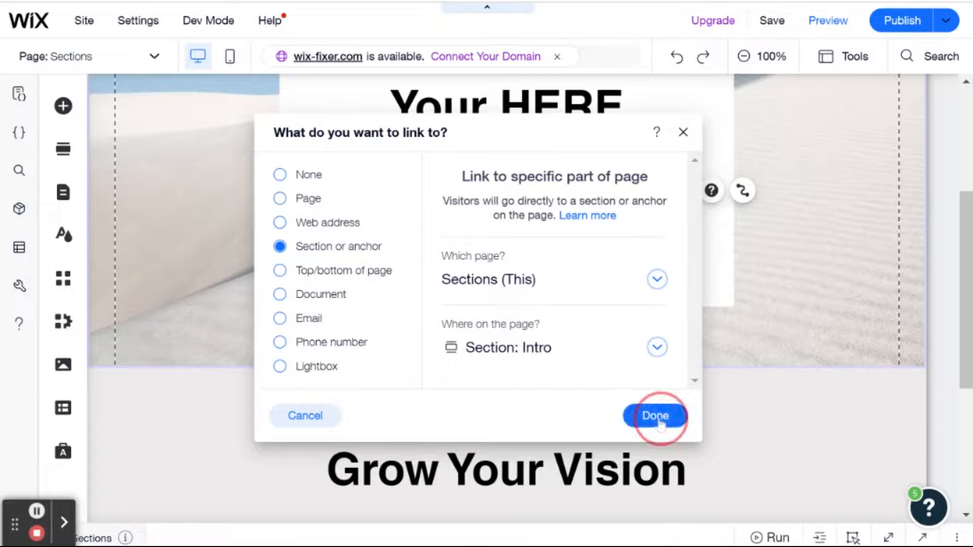
click(654, 415)
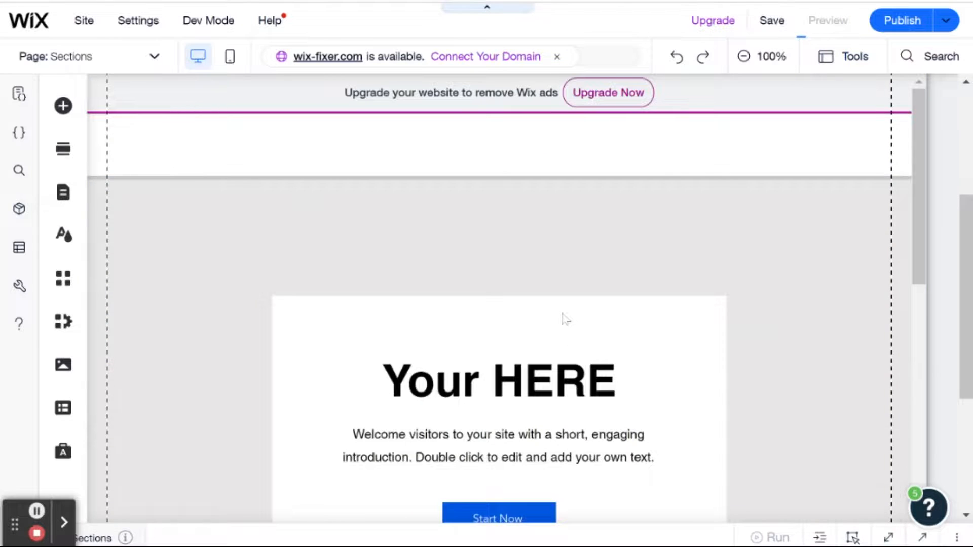
click(827, 21)
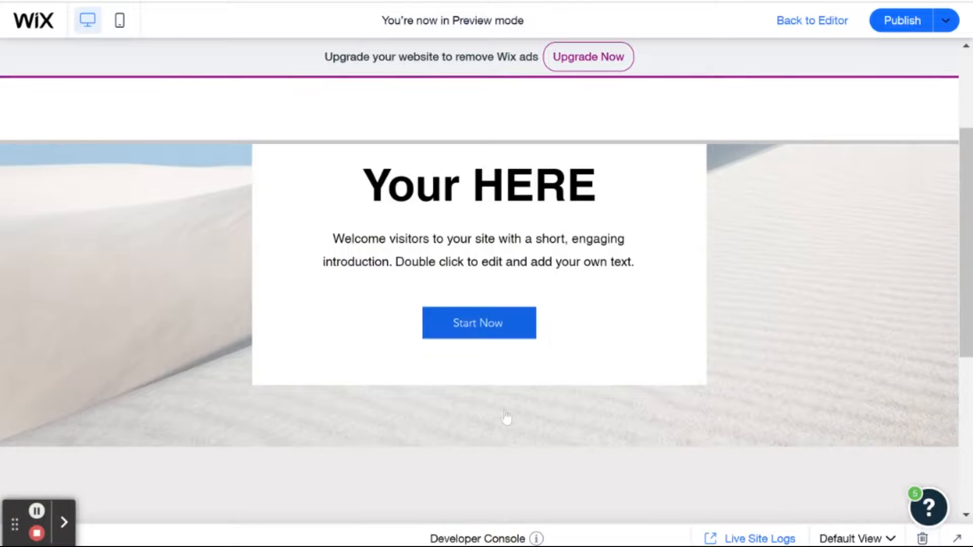
scroll(down, 3)
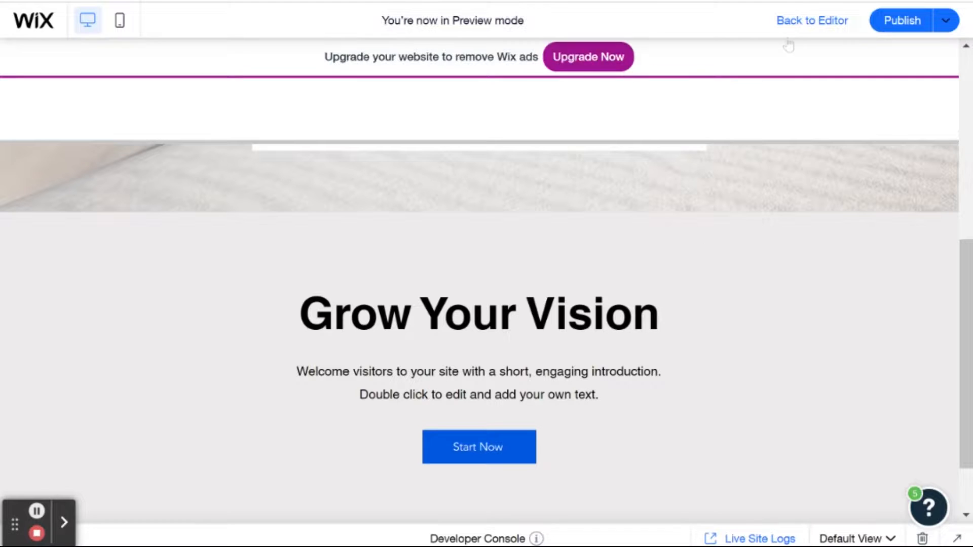
click(810, 20)
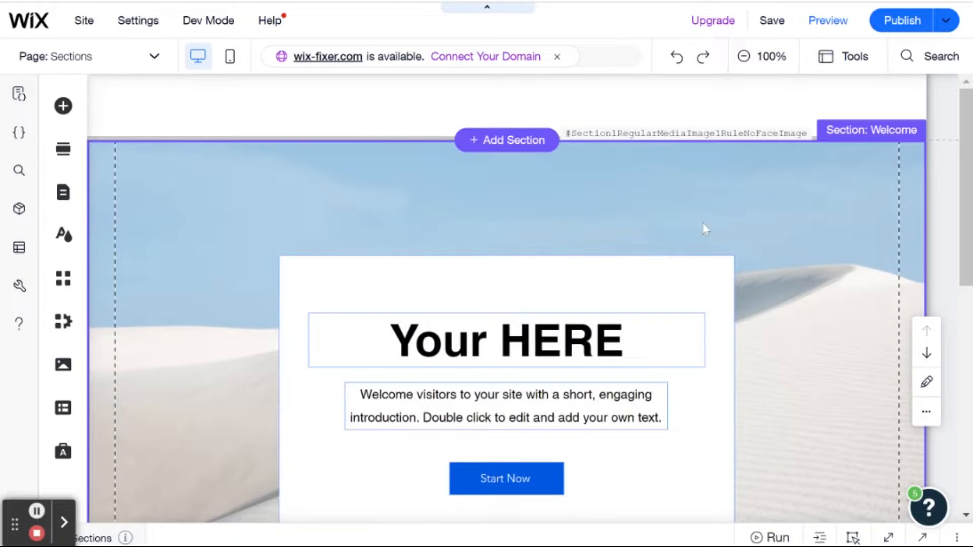
Move the Welcome section down so it sits beneath the Grow Your Vision Intro section.
scroll(down, 3)
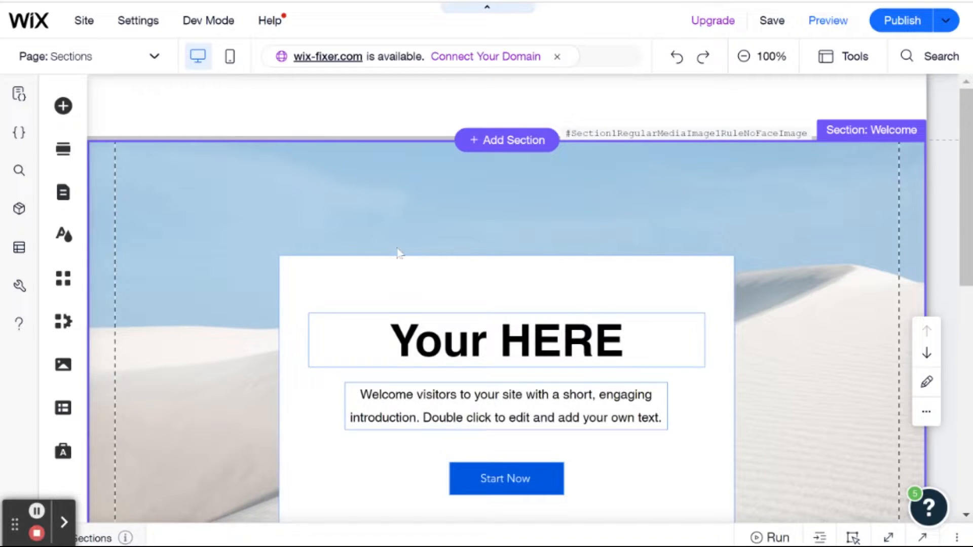
scroll(down, 3)
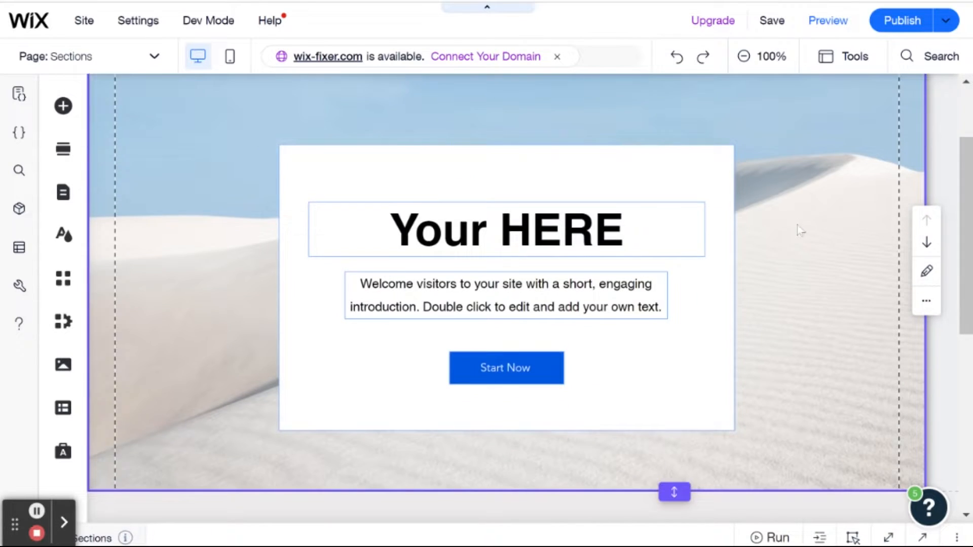
scroll(down, 3)
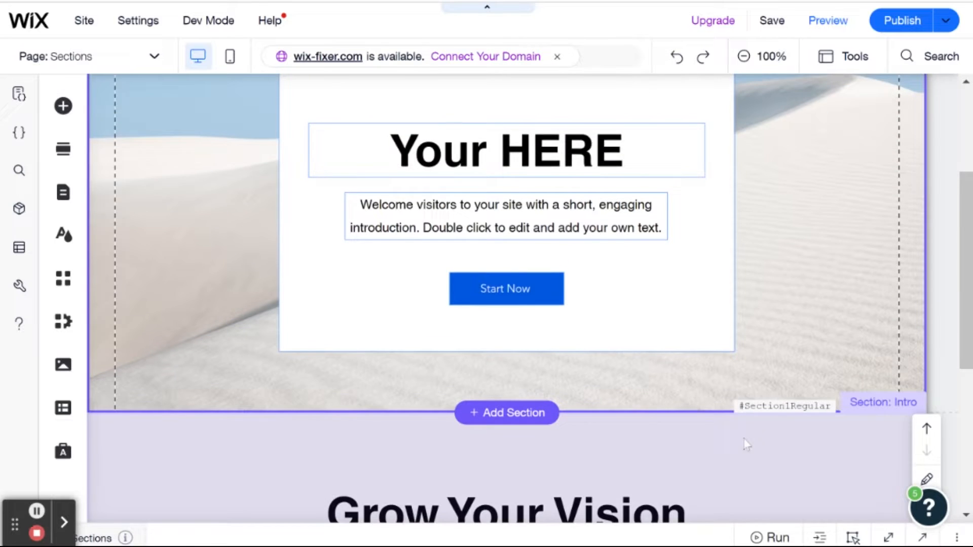
scroll(down, 3)
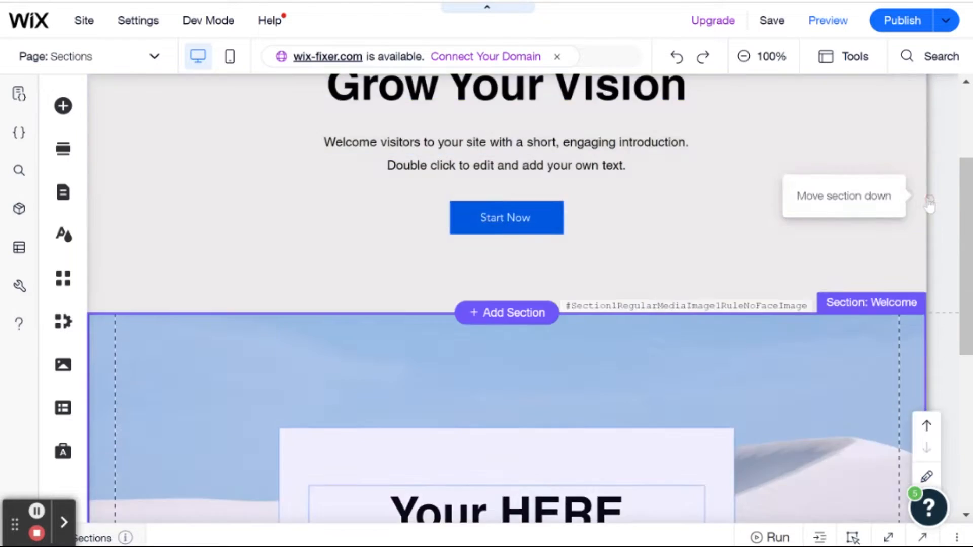